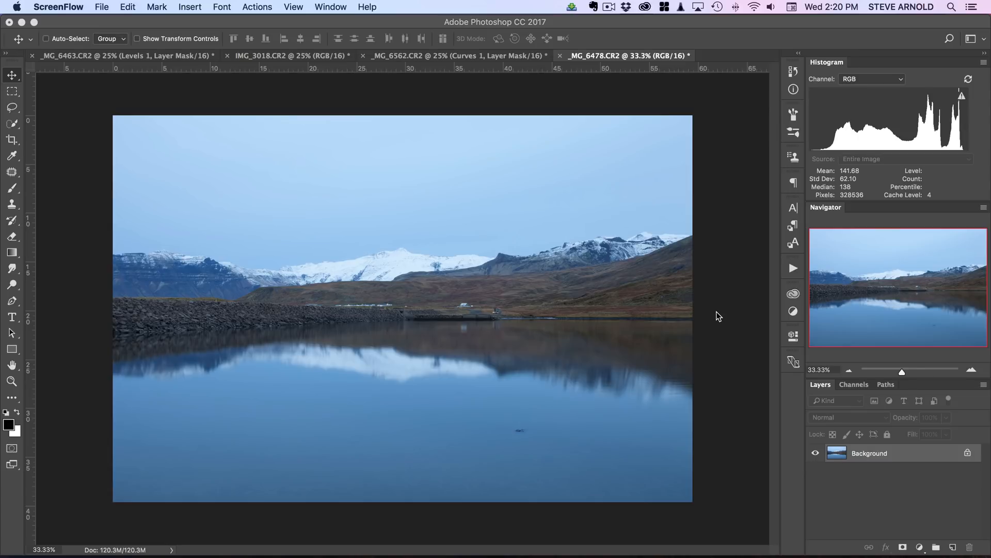
pyautogui.moveTo(918, 499)
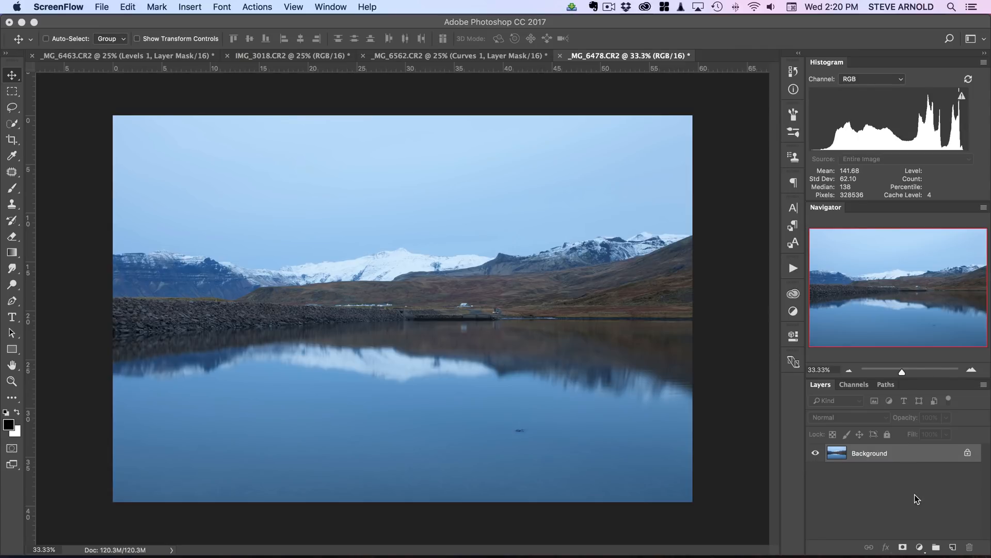
# Open the adjustment layer menu below the Layers panel for the lake photo.
pyautogui.click(920, 546)
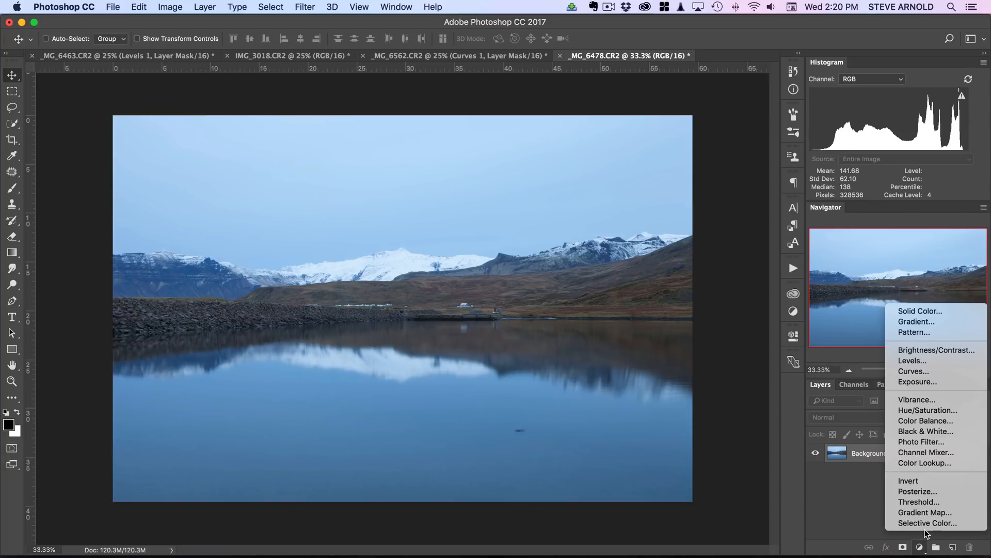
# Add a Selective Color adjustment layer with its Colors range set to Whites.
pyautogui.click(927, 522)
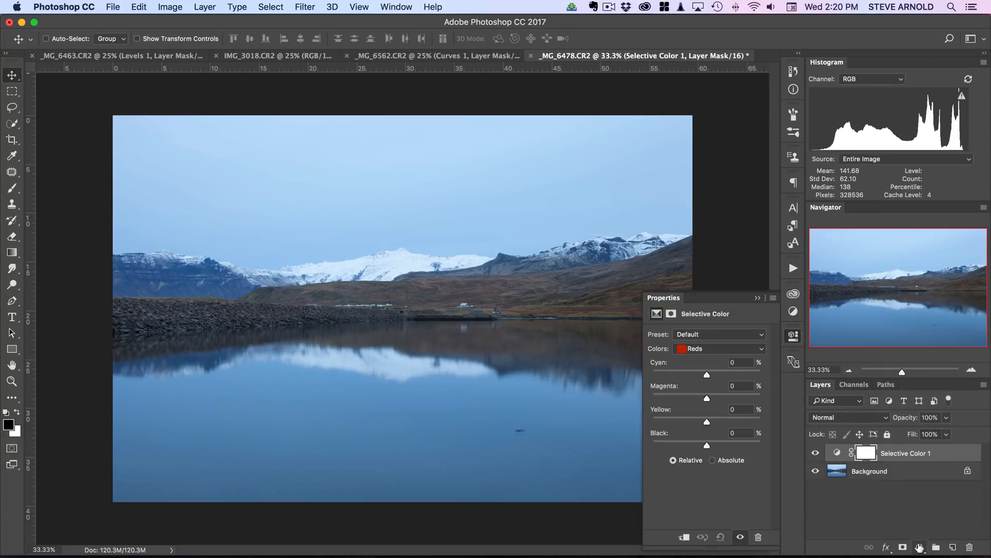
pyautogui.click(920, 547)
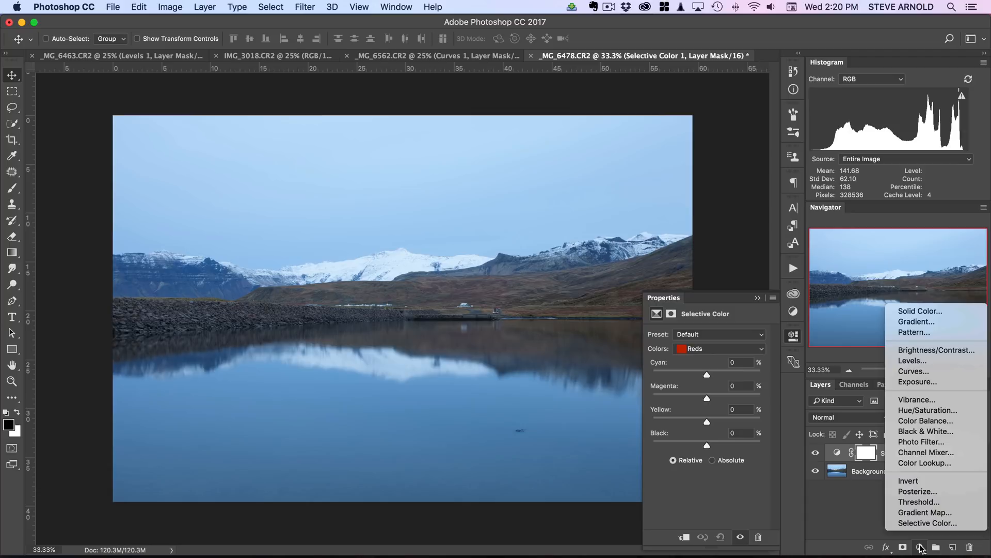
pyautogui.moveTo(848, 524)
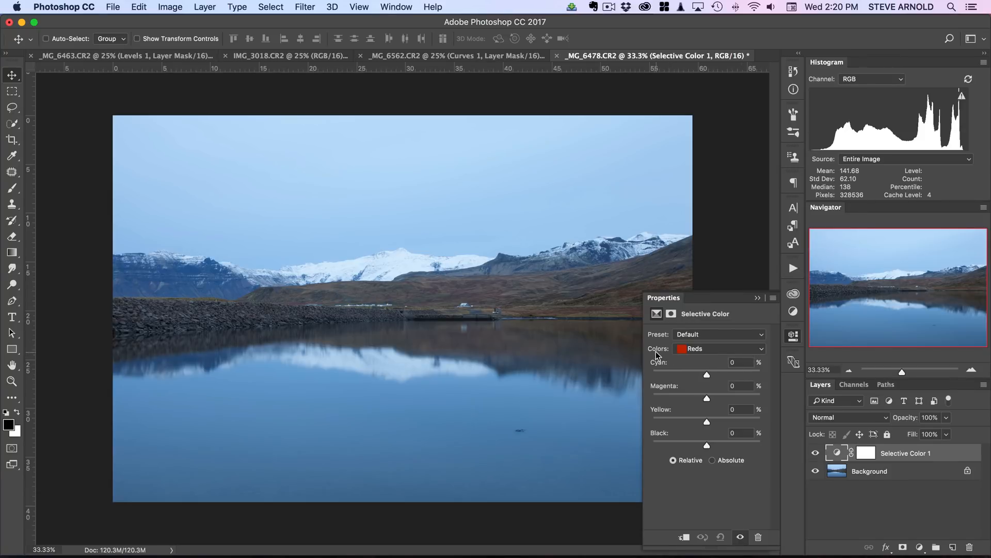
pyautogui.click(718, 349)
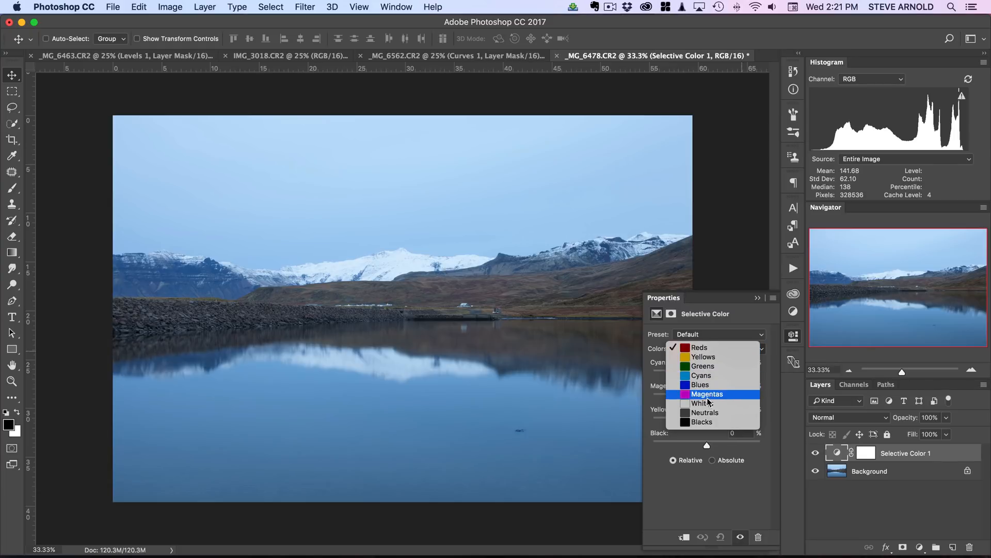
pyautogui.click(701, 403)
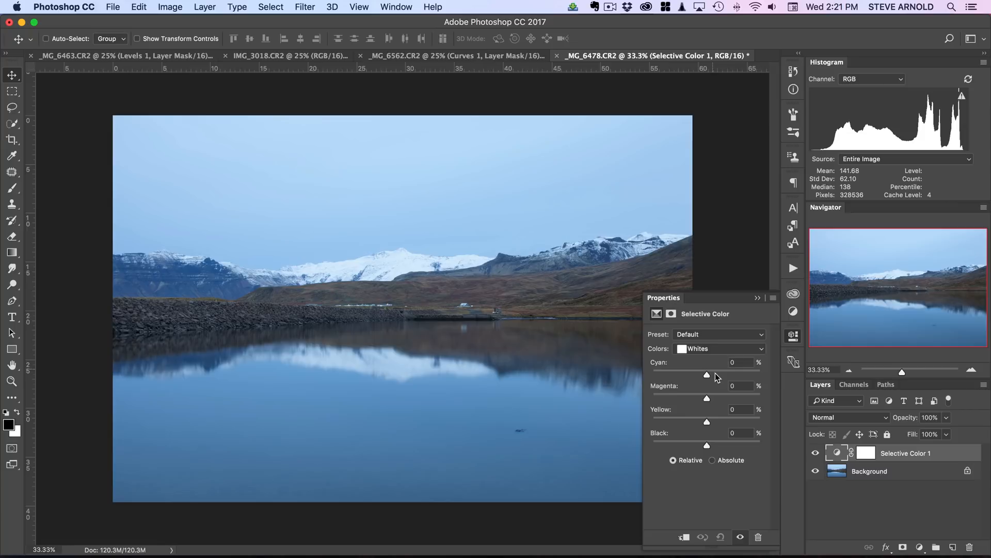
pyautogui.moveTo(664, 373)
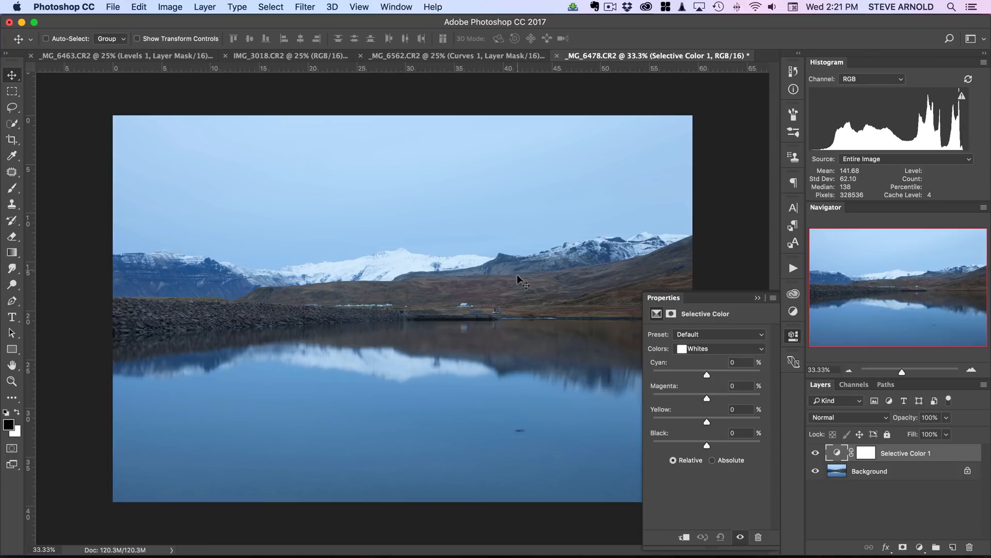
pyautogui.click(718, 348)
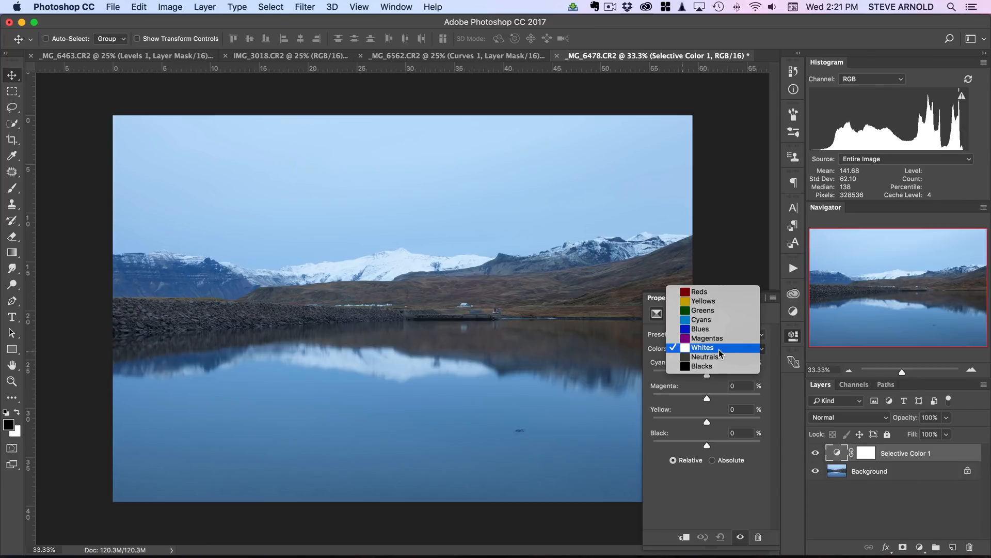
pyautogui.moveTo(723, 350)
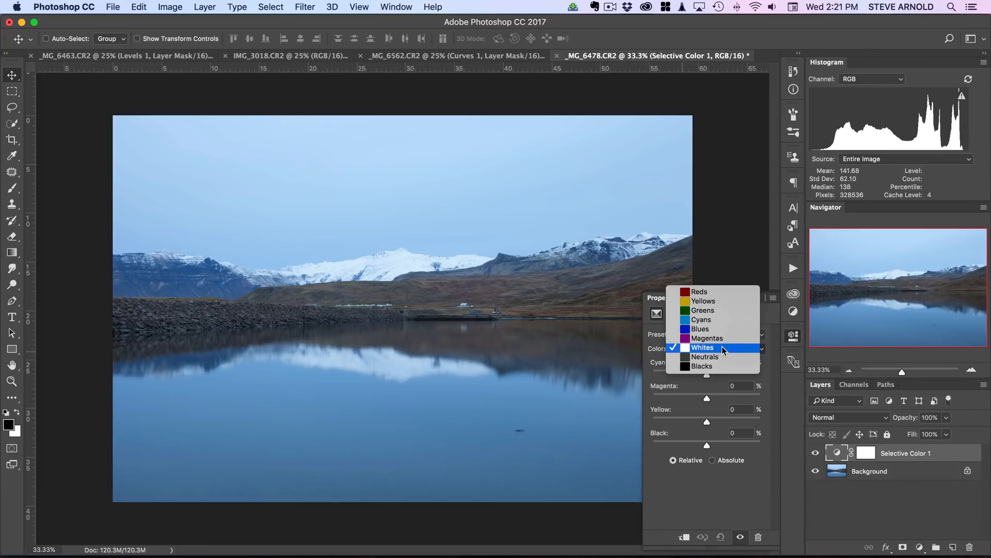
pyautogui.click(702, 346)
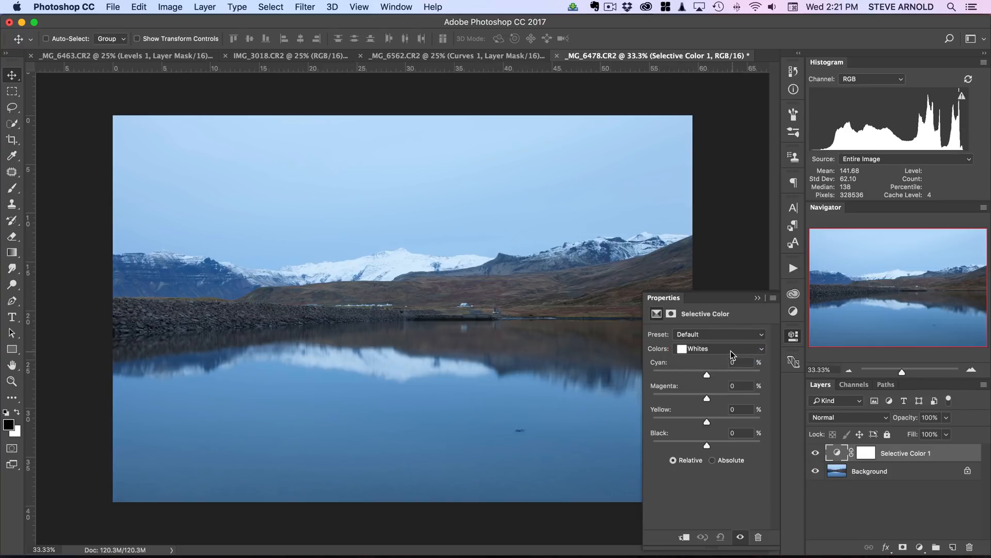
pyautogui.moveTo(712, 409)
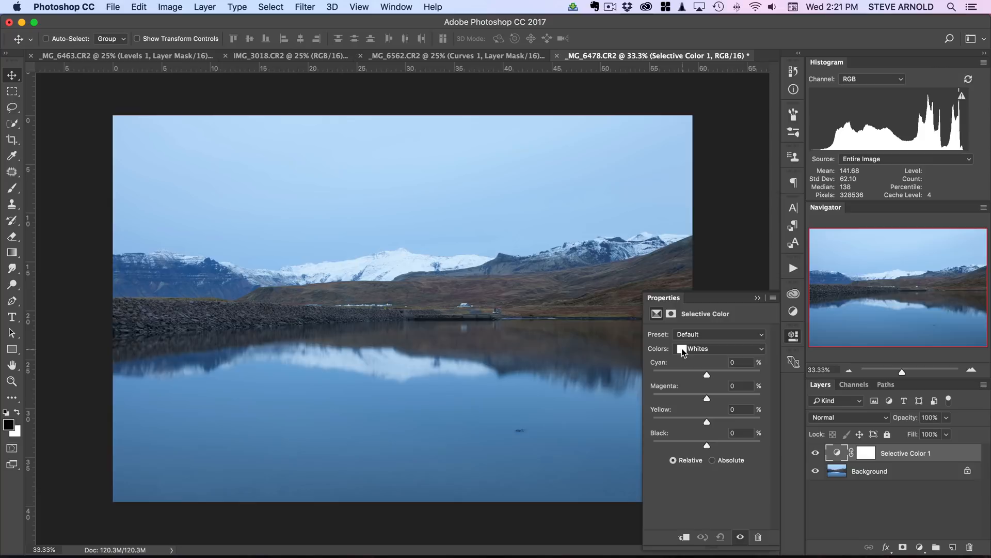
pyautogui.moveTo(708, 403)
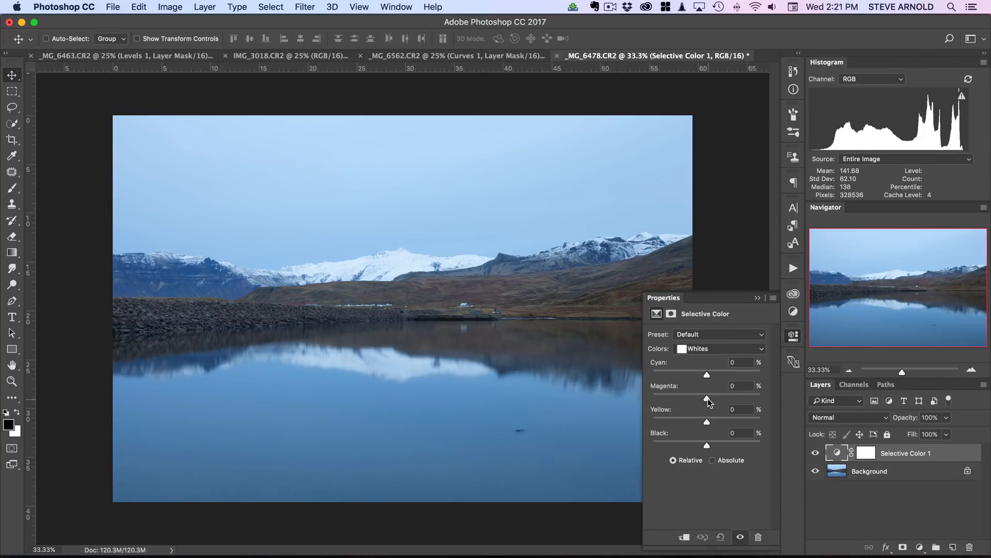
# Adjust the Whites Magenta slider back and forth, settling at +82%.
pyautogui.moveTo(707, 386); pyautogui.dragTo(713, 387)
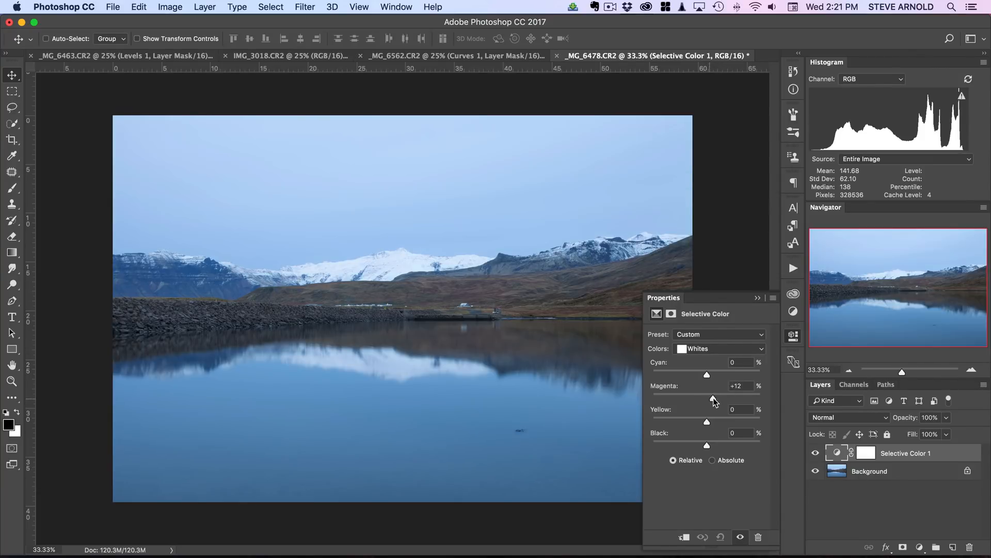
pyautogui.moveTo(707, 397); pyautogui.dragTo(733, 397)
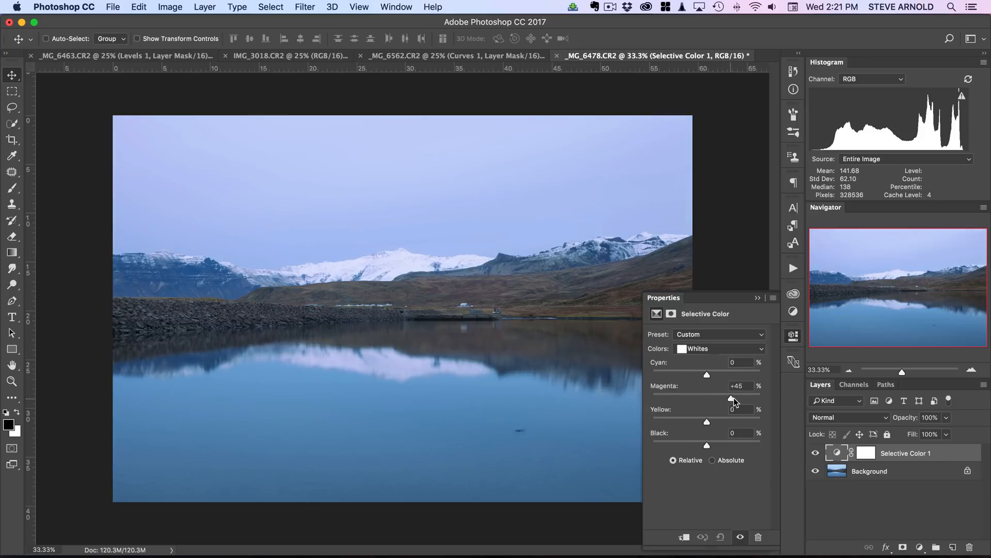
pyautogui.moveTo(732, 397); pyautogui.dragTo(749, 397)
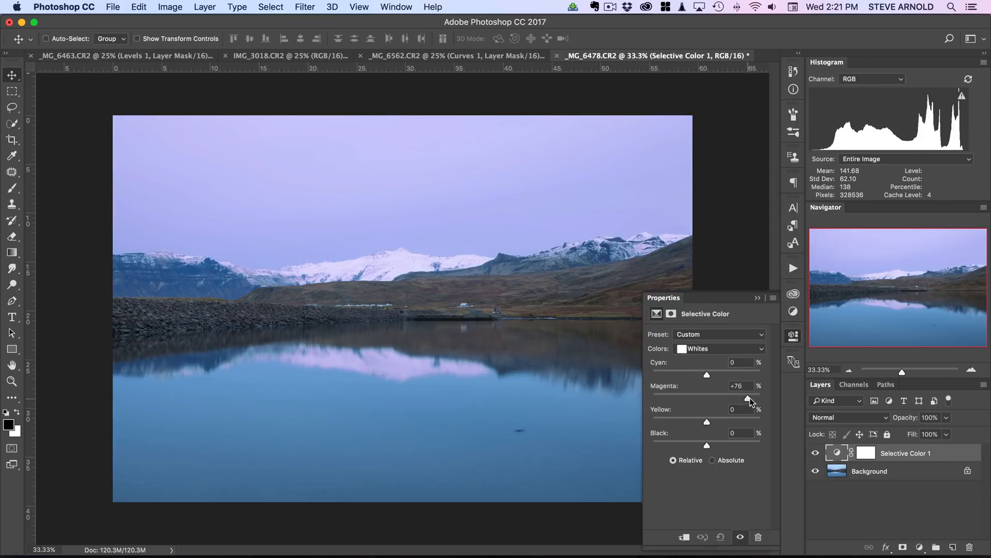
pyautogui.moveTo(748, 397); pyautogui.dragTo(757, 397)
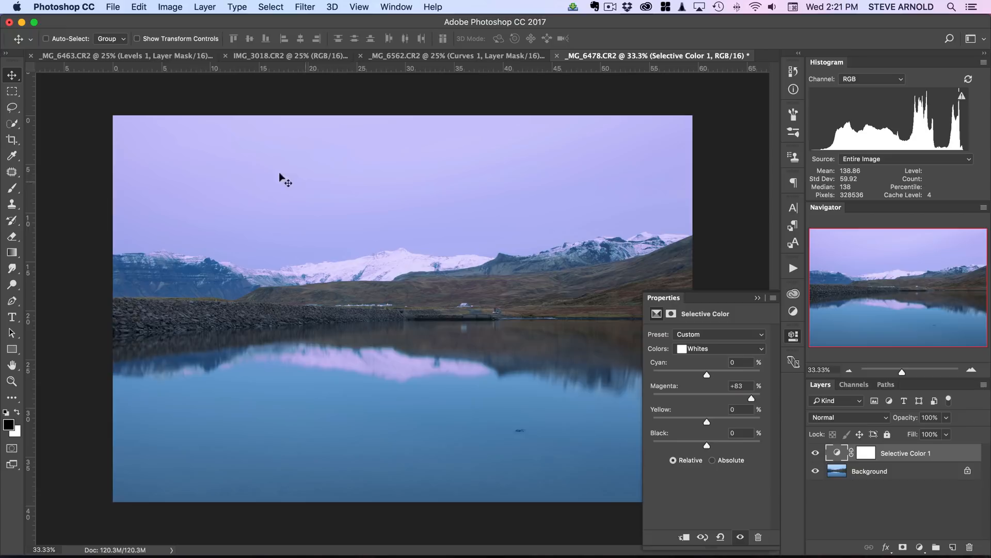
pyautogui.moveTo(746, 377)
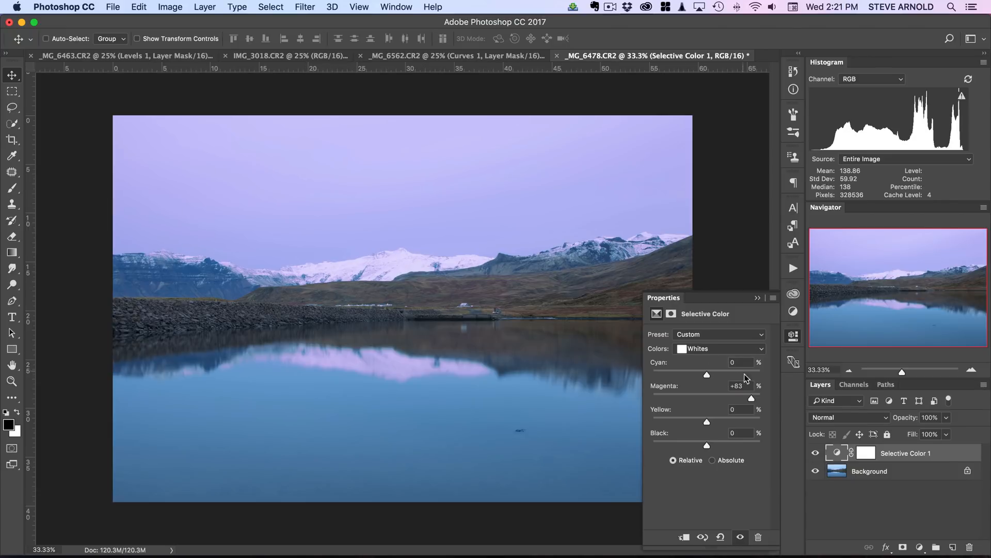
pyautogui.moveTo(751, 398); pyautogui.dragTo(727, 397)
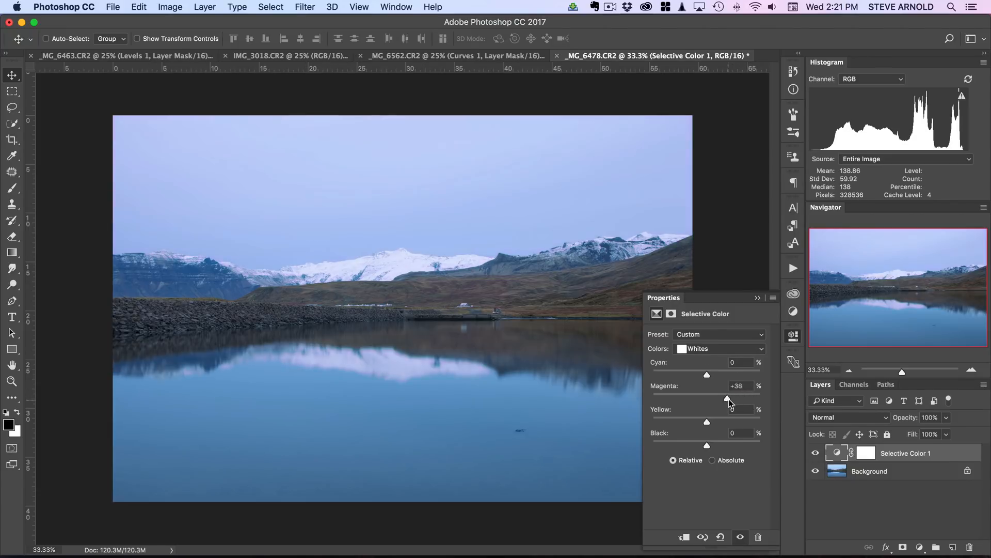
pyautogui.moveTo(726, 398); pyautogui.dragTo(749, 397)
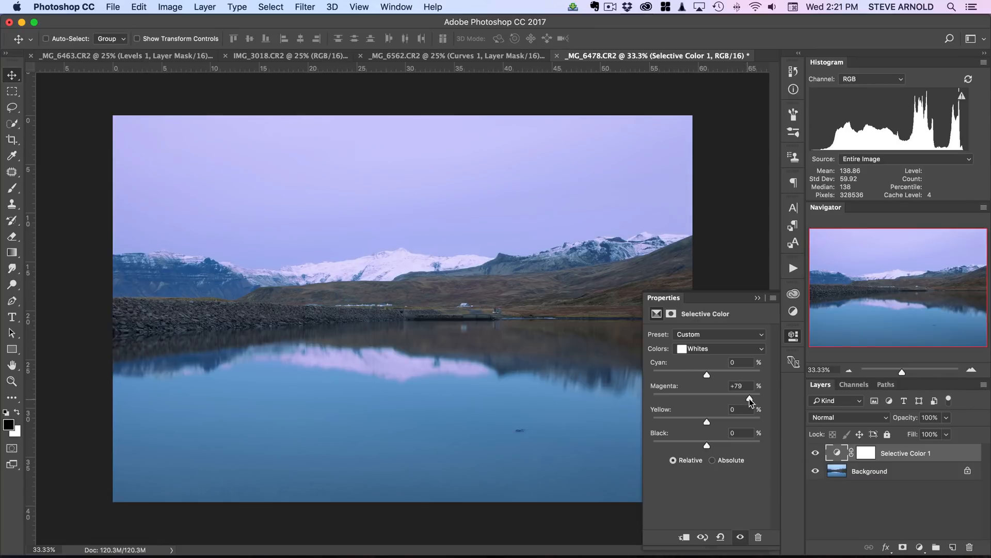
pyautogui.moveTo(749, 398); pyautogui.dragTo(754, 398)
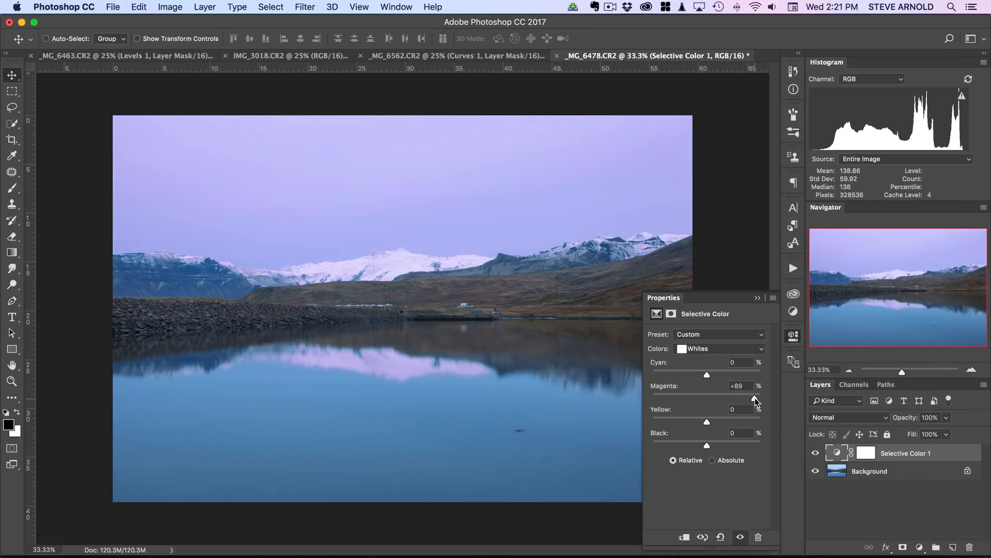
pyautogui.moveTo(755, 402); pyautogui.dragTo(750, 401)
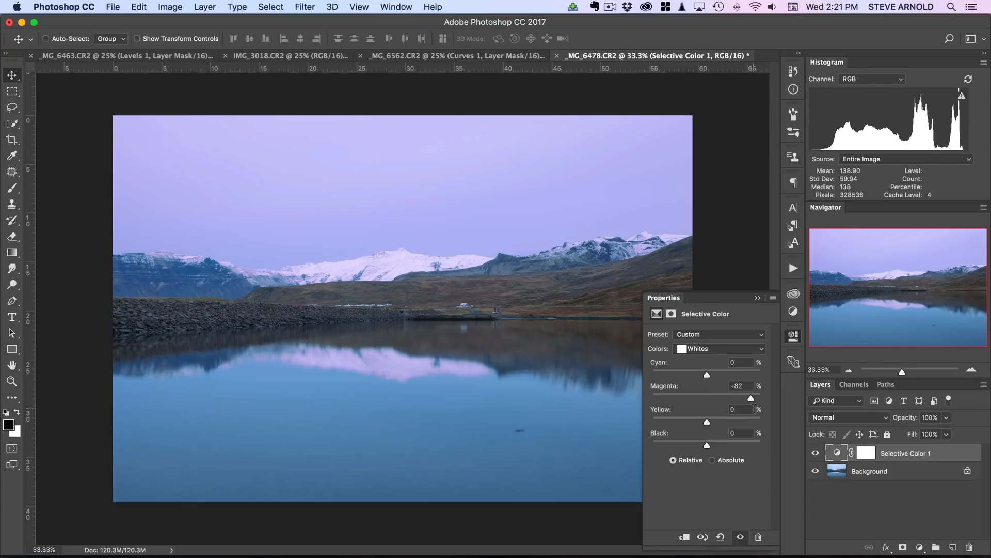
pyautogui.moveTo(707, 449)
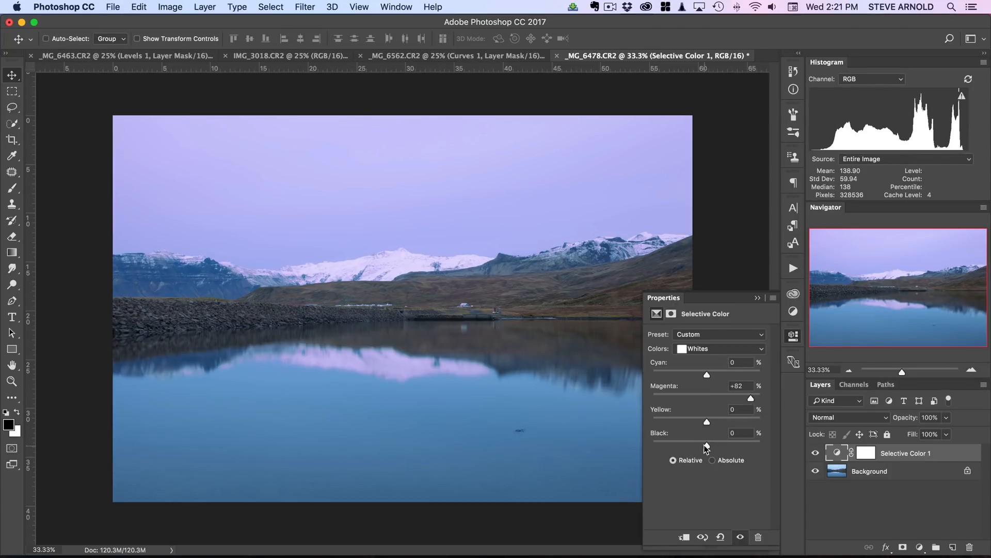
# Raise Black in the Whites to +11%, then switch the Colors range toward Blues.
pyautogui.moveTo(708, 440); pyautogui.dragTo(705, 439)
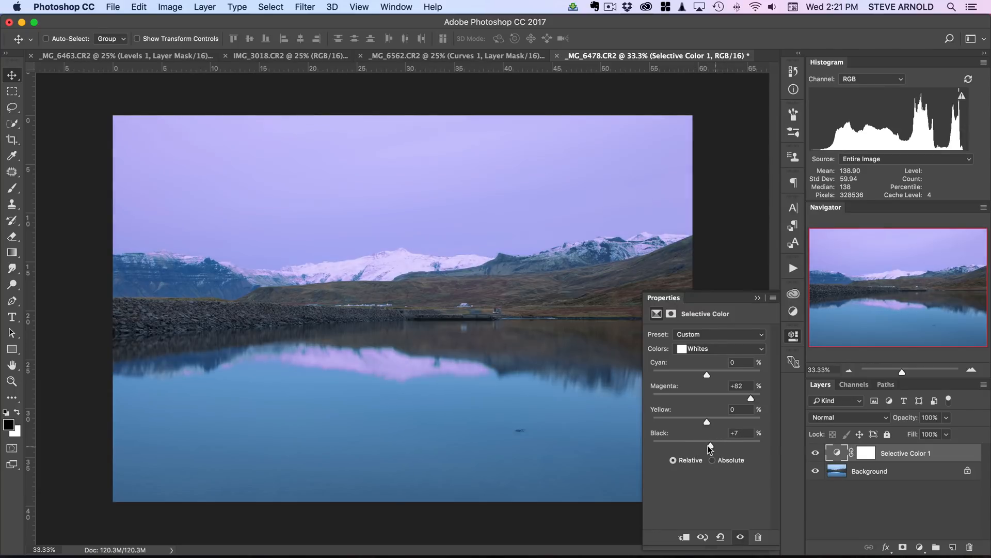
pyautogui.moveTo(709, 433); pyautogui.dragTo(726, 433)
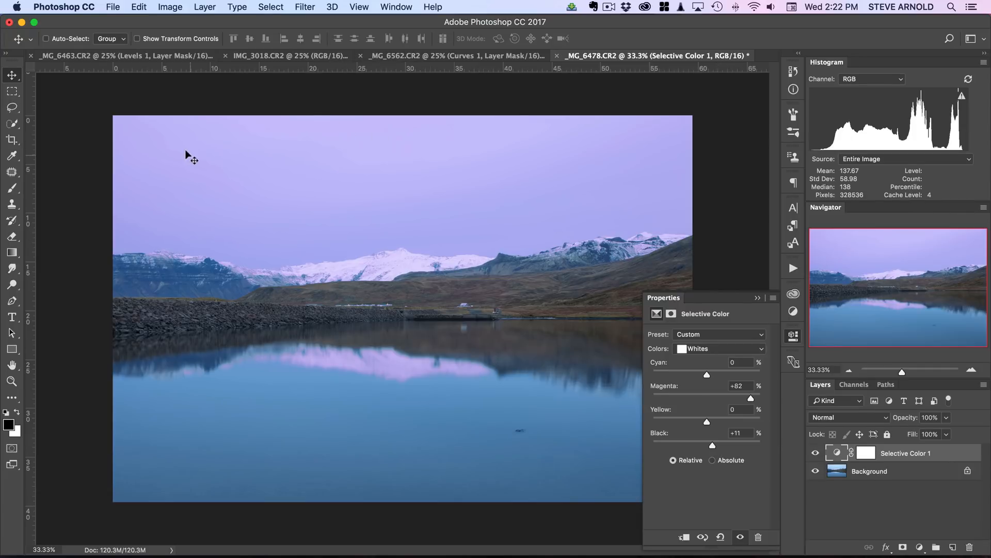
pyautogui.moveTo(319, 239)
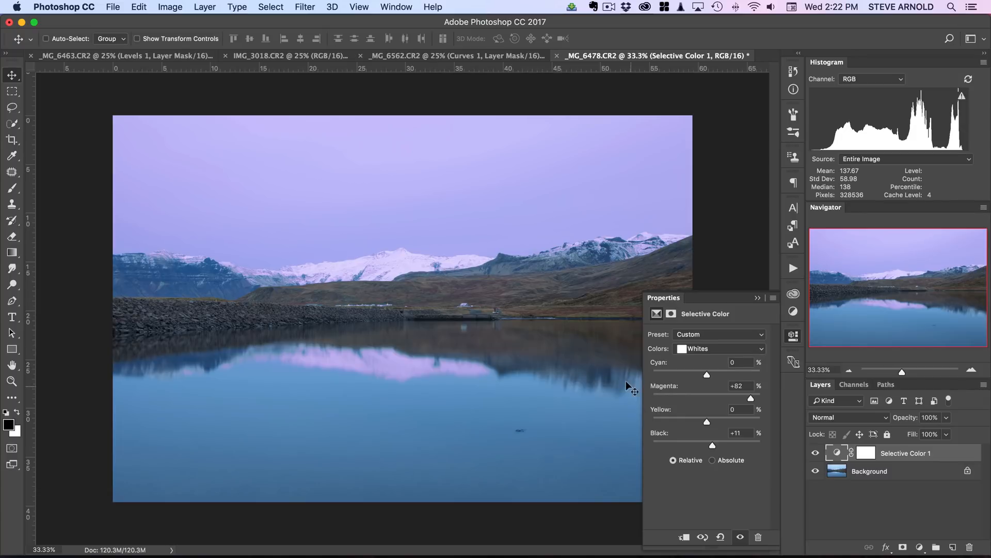
pyautogui.moveTo(468, 423)
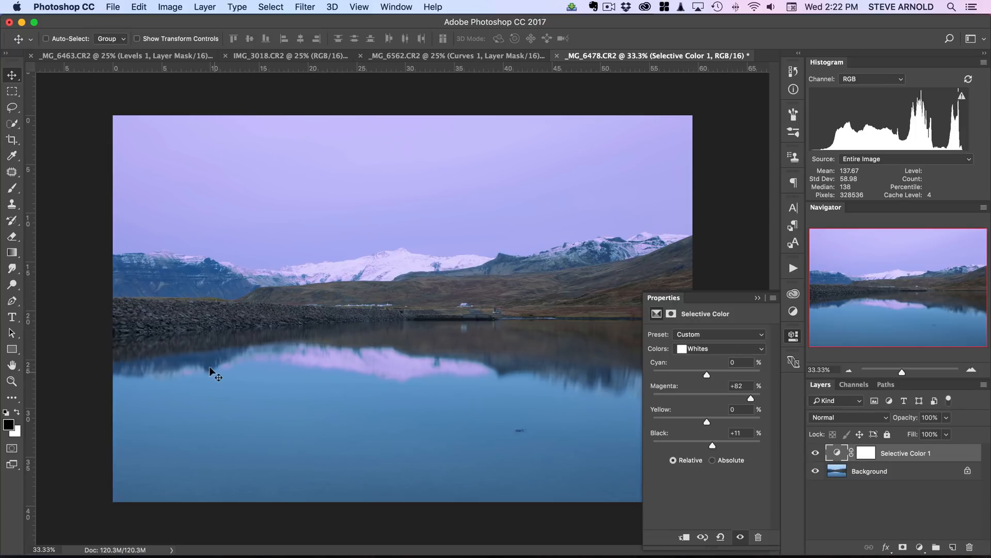
pyautogui.moveTo(760, 360)
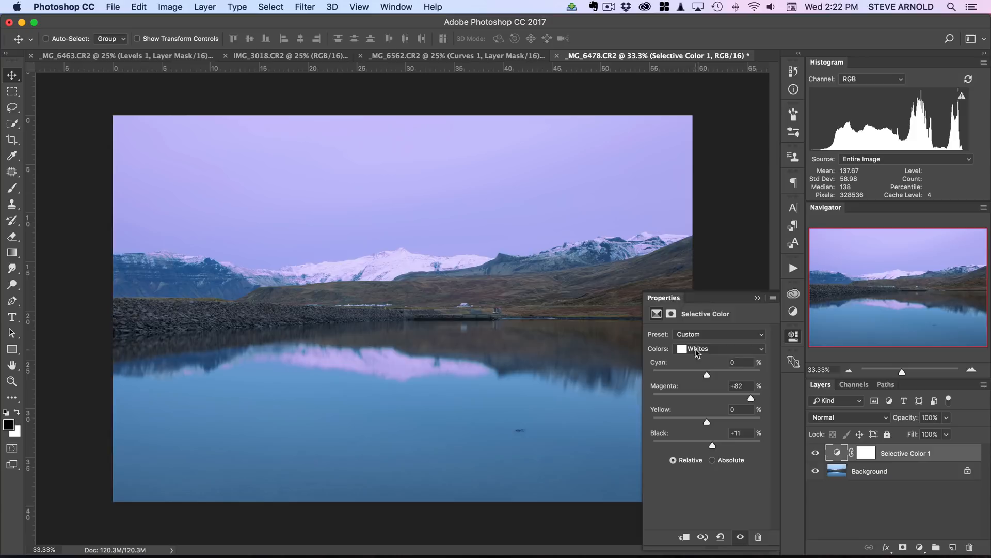
pyautogui.click(719, 349)
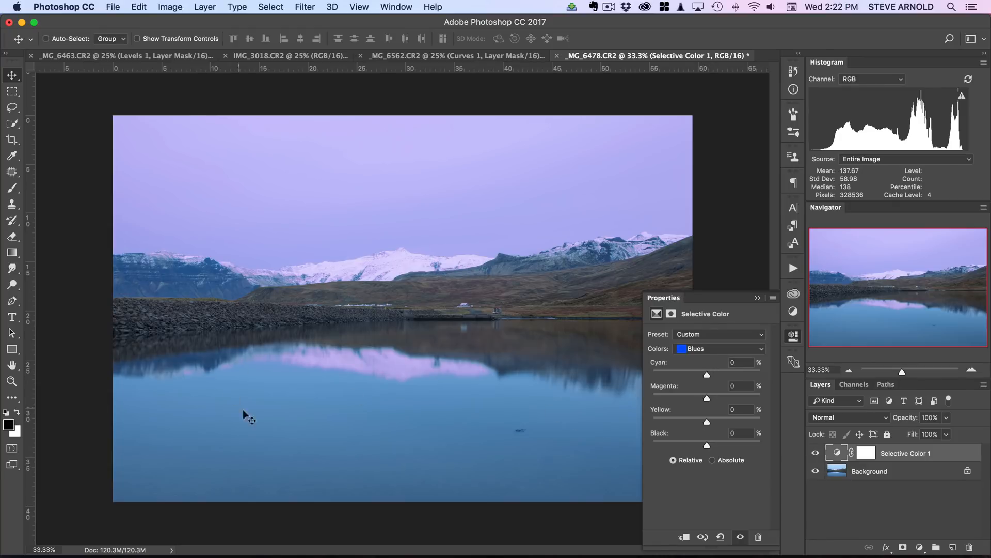
pyautogui.moveTo(342, 383)
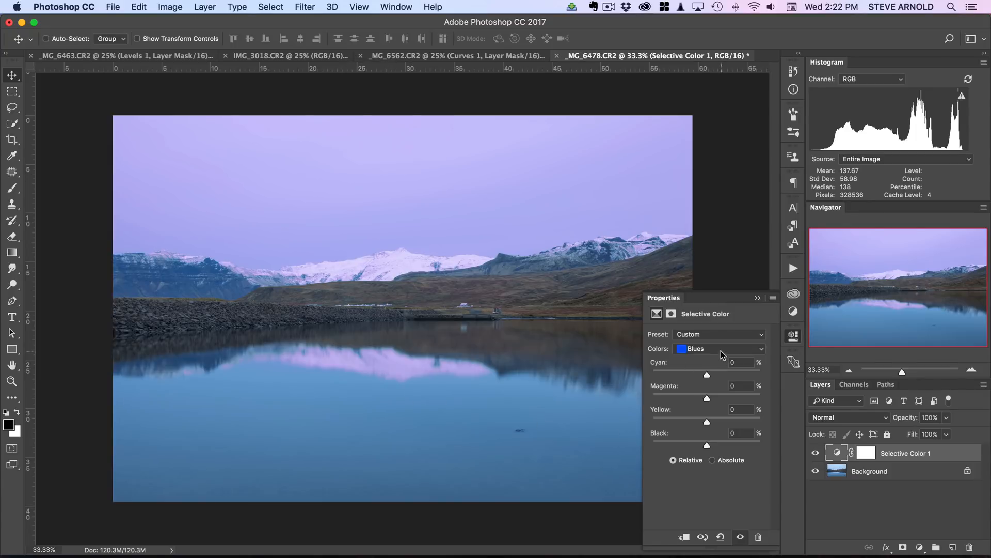
# Give the Blues about +58% Magenta and +7% Black for a deeper violet lake.
pyautogui.moveTo(707, 397); pyautogui.dragTo(713, 398)
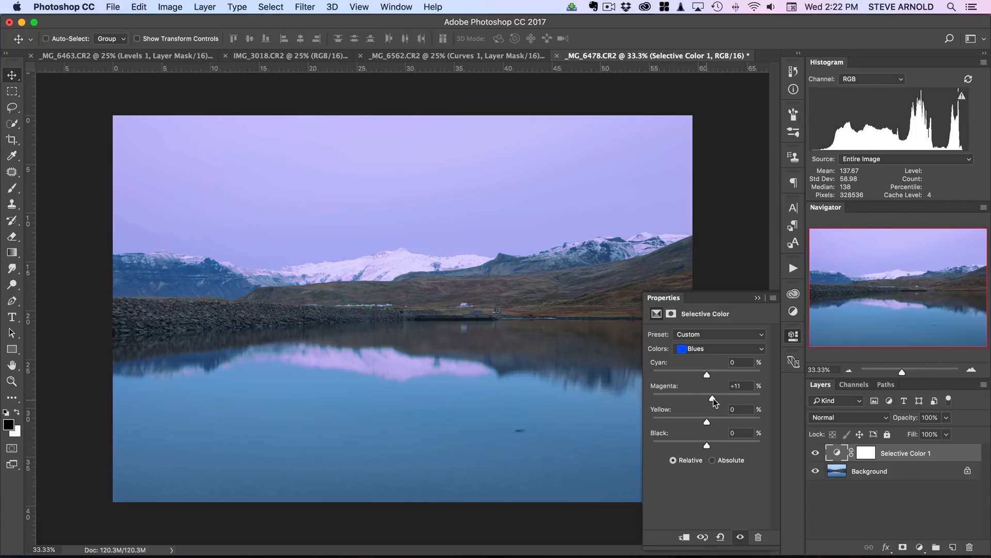
pyautogui.moveTo(707, 400); pyautogui.dragTo(733, 400)
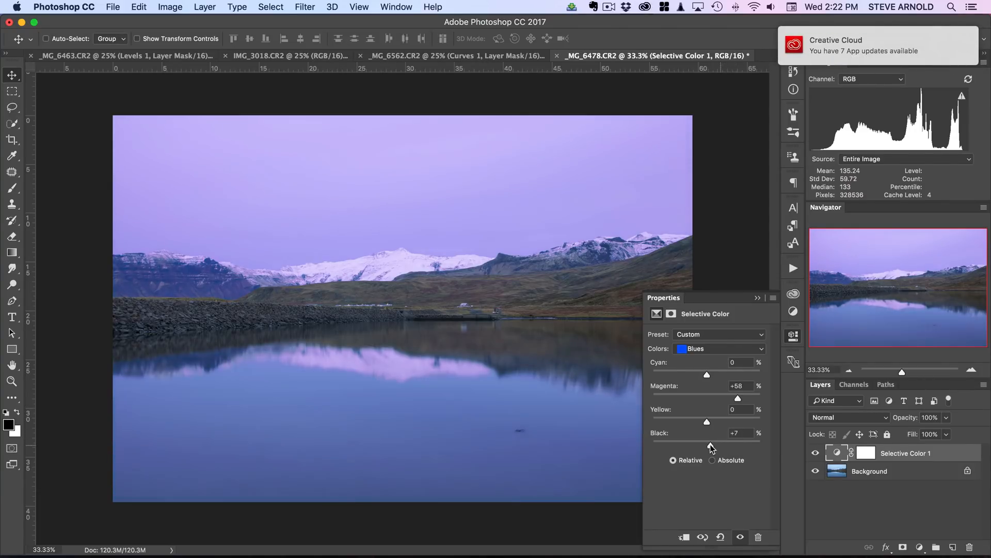
pyautogui.moveTo(706, 446); pyautogui.dragTo(727, 446)
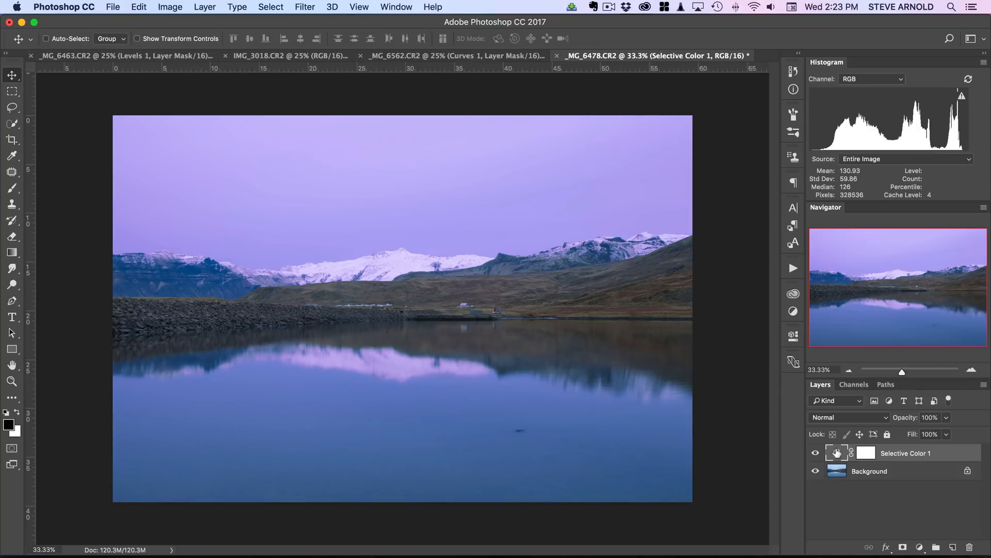
pyautogui.moveTo(837, 453)
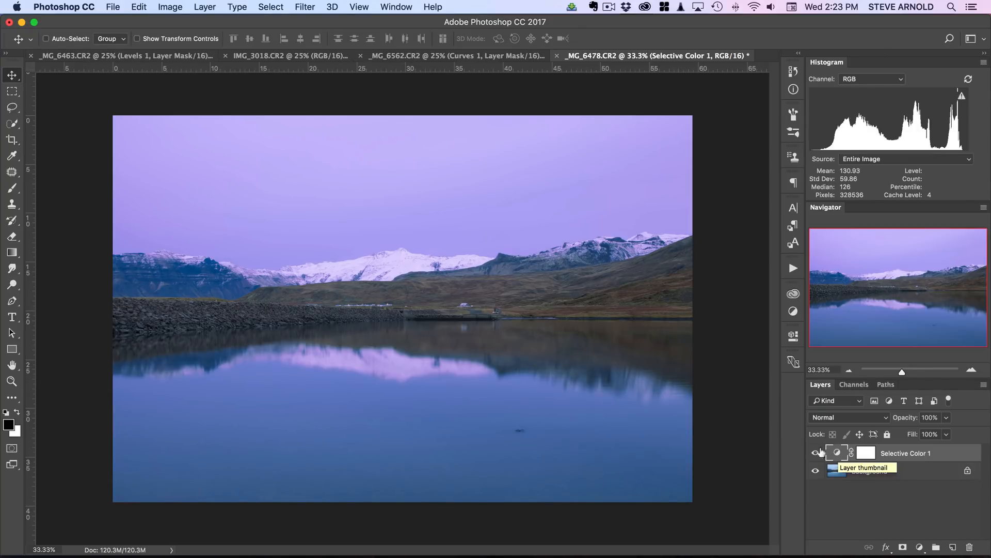
# Toggle off Selective Color 1's visibility to compare with the original blue photo.
pyautogui.click(816, 453)
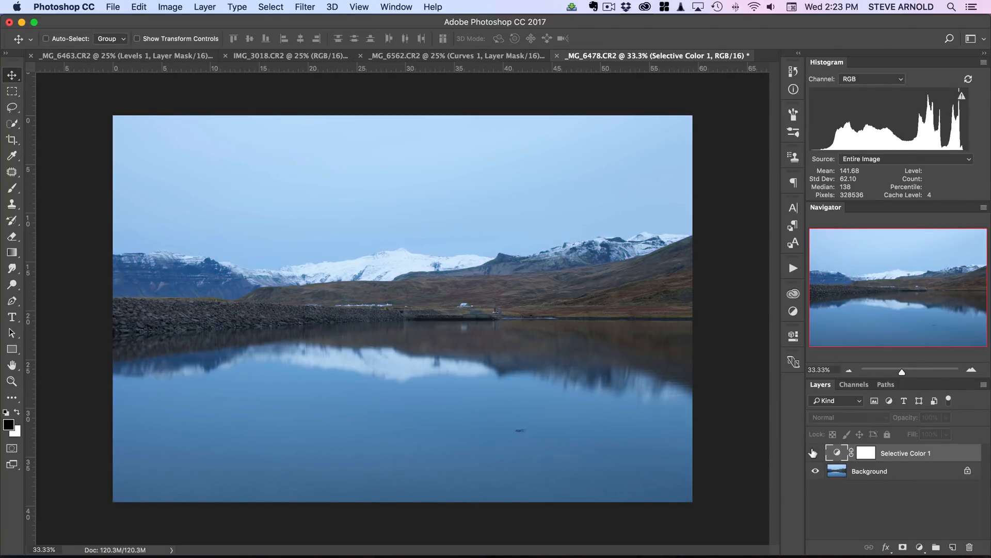